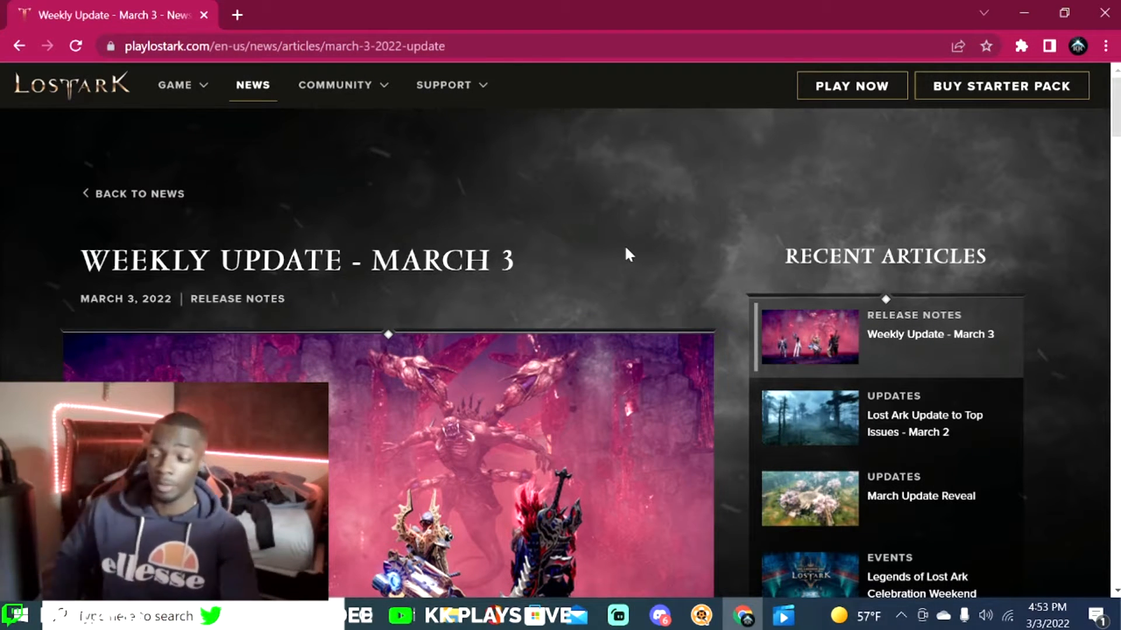
scroll(down, 3)
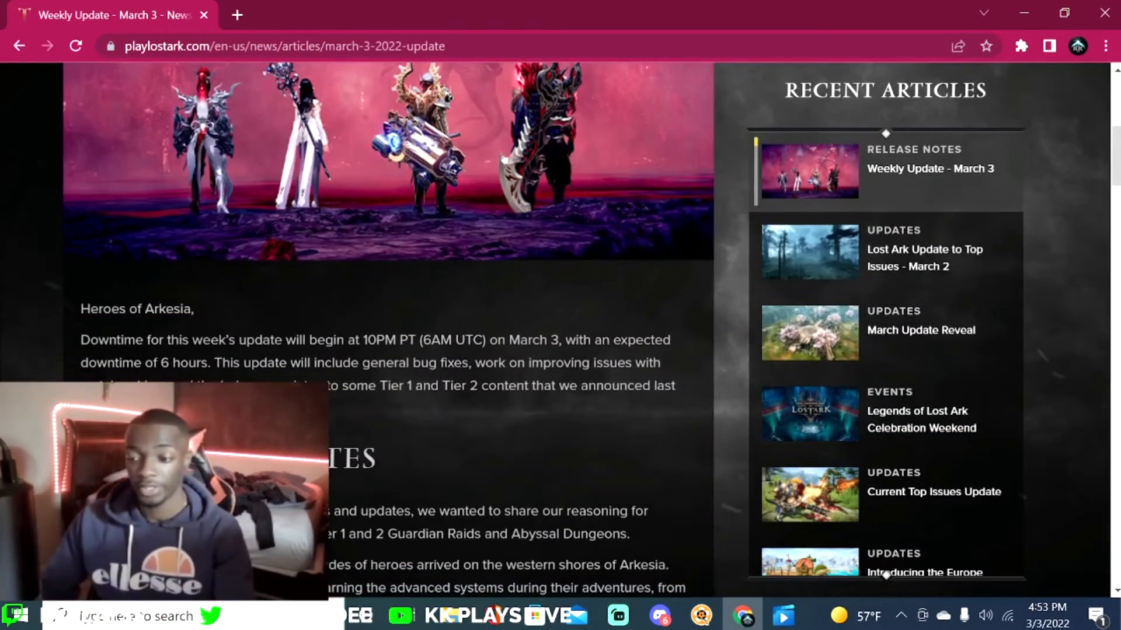
scroll(down, 3)
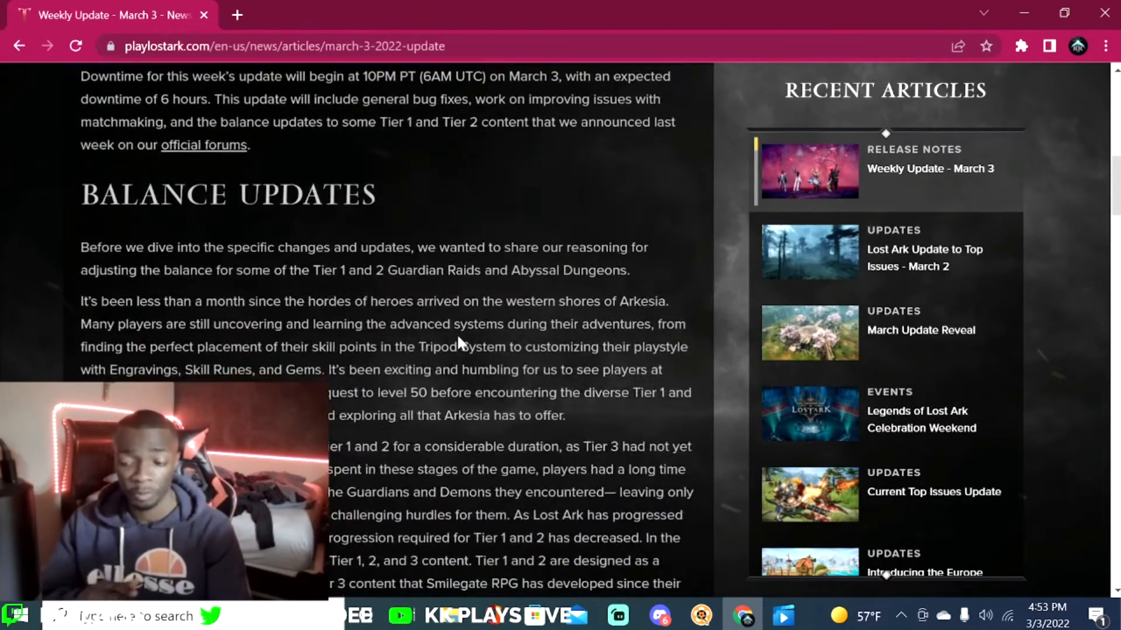
scroll(down, 3)
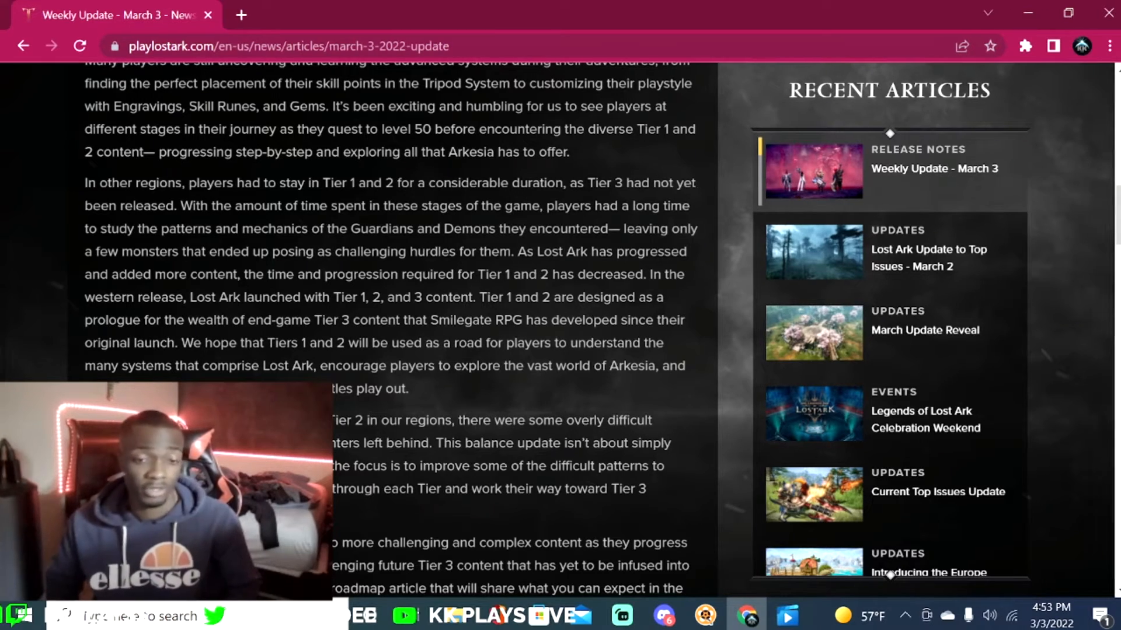
scroll(down, 3)
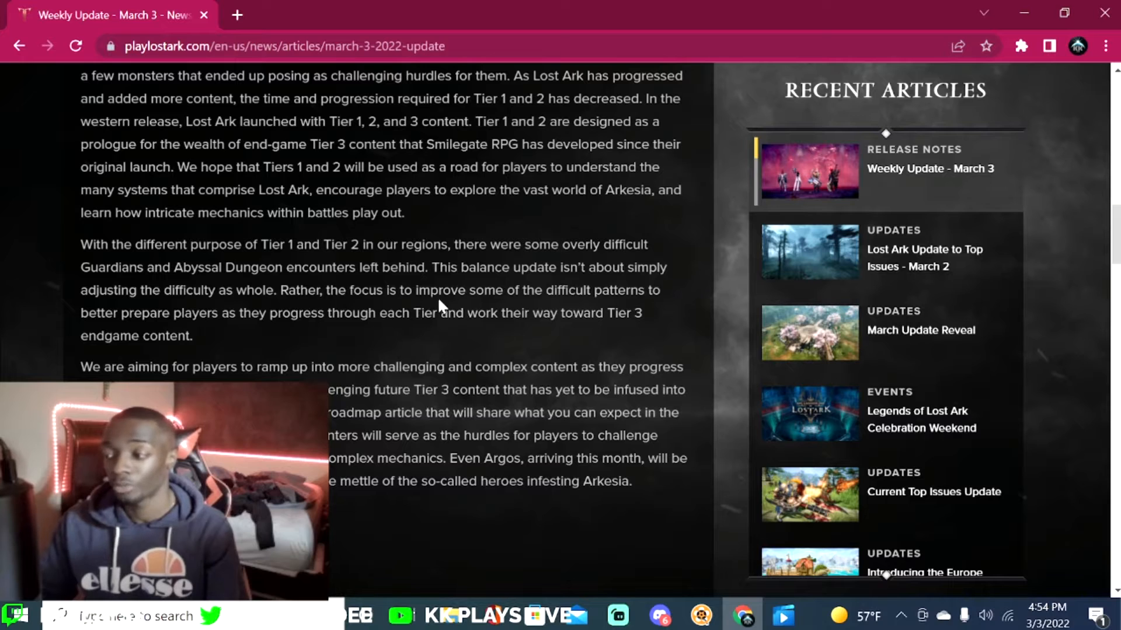
mouse_move(81, 320)
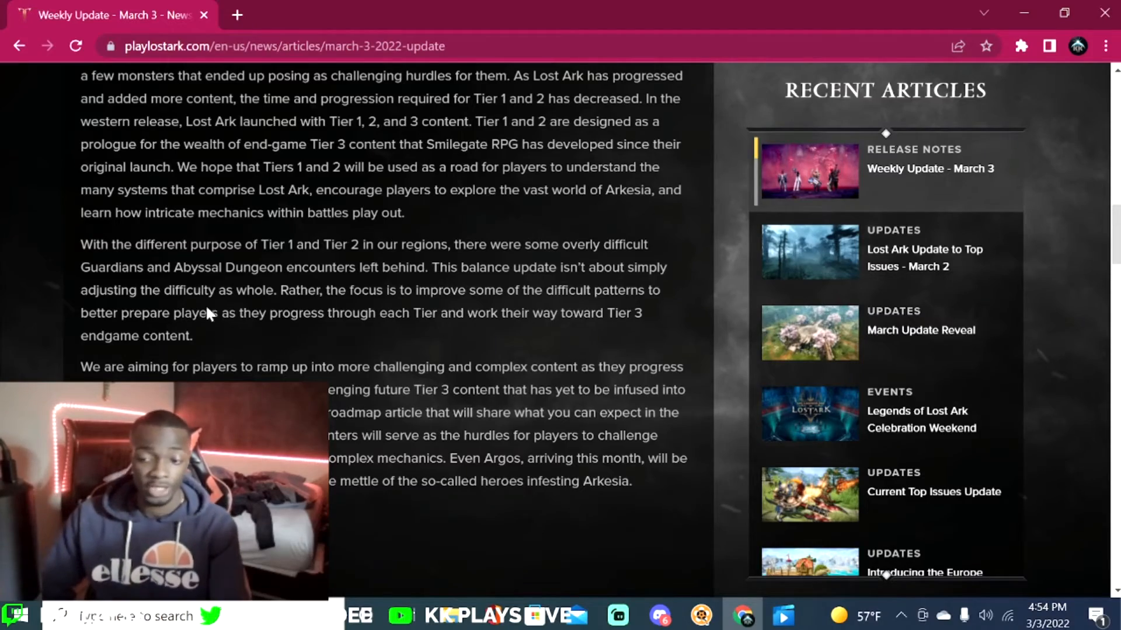
scroll(up, 3)
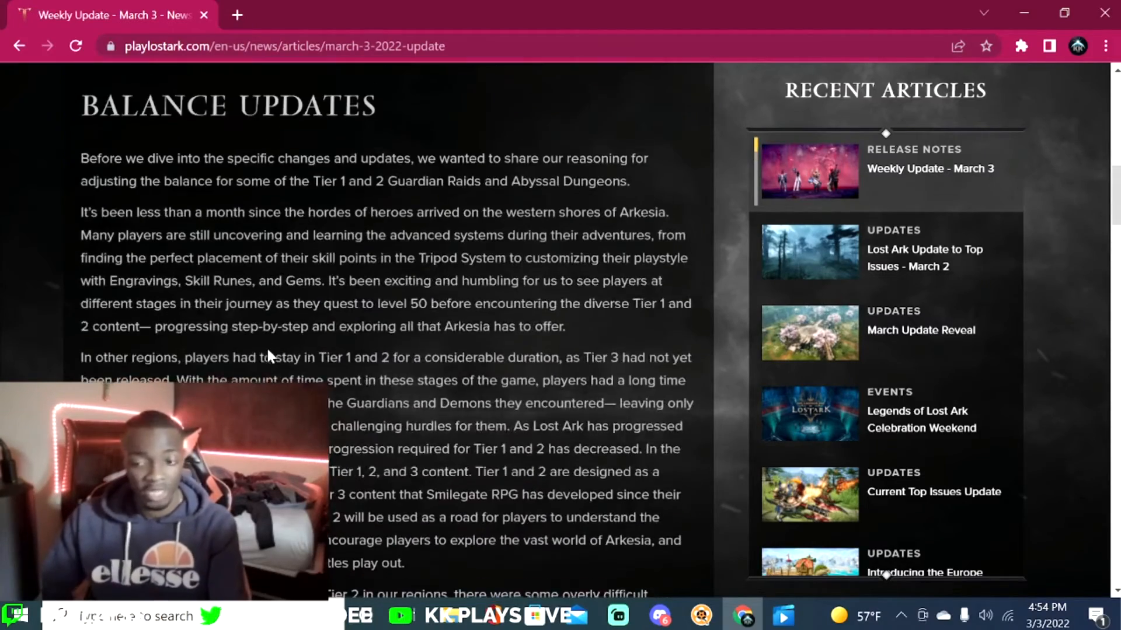
scroll(down, 3)
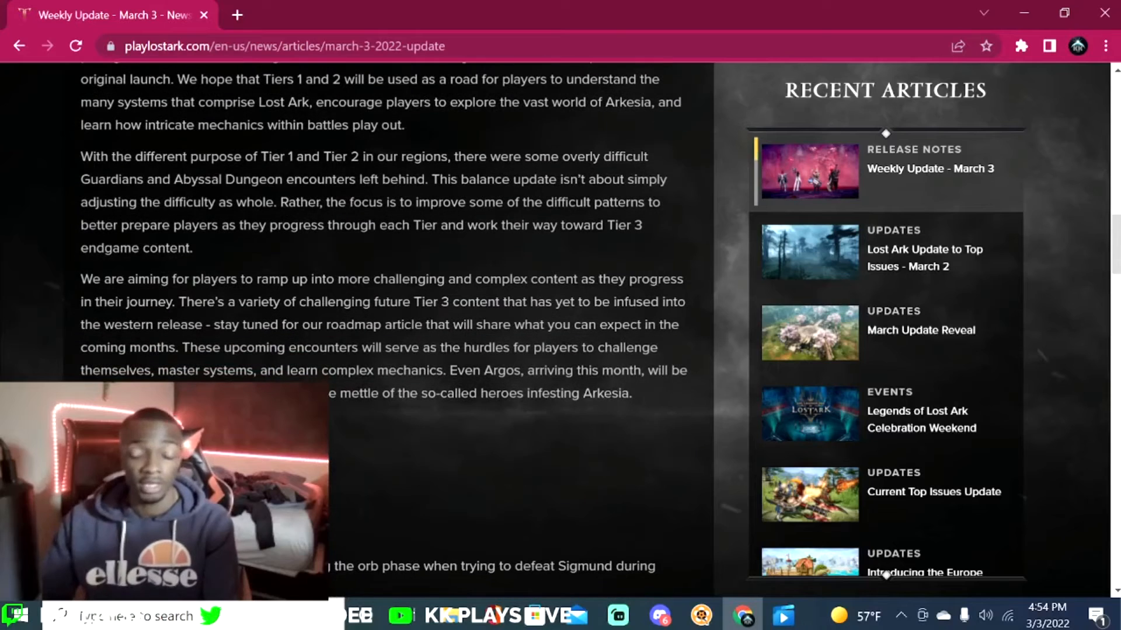
scroll(down, 3)
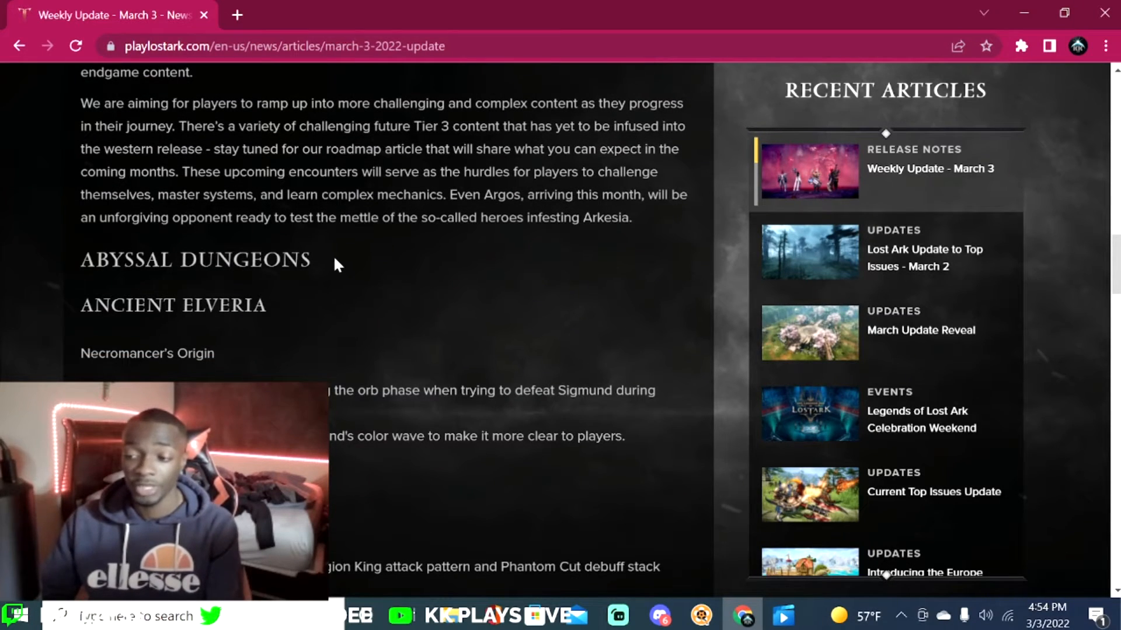
scroll(down, 3)
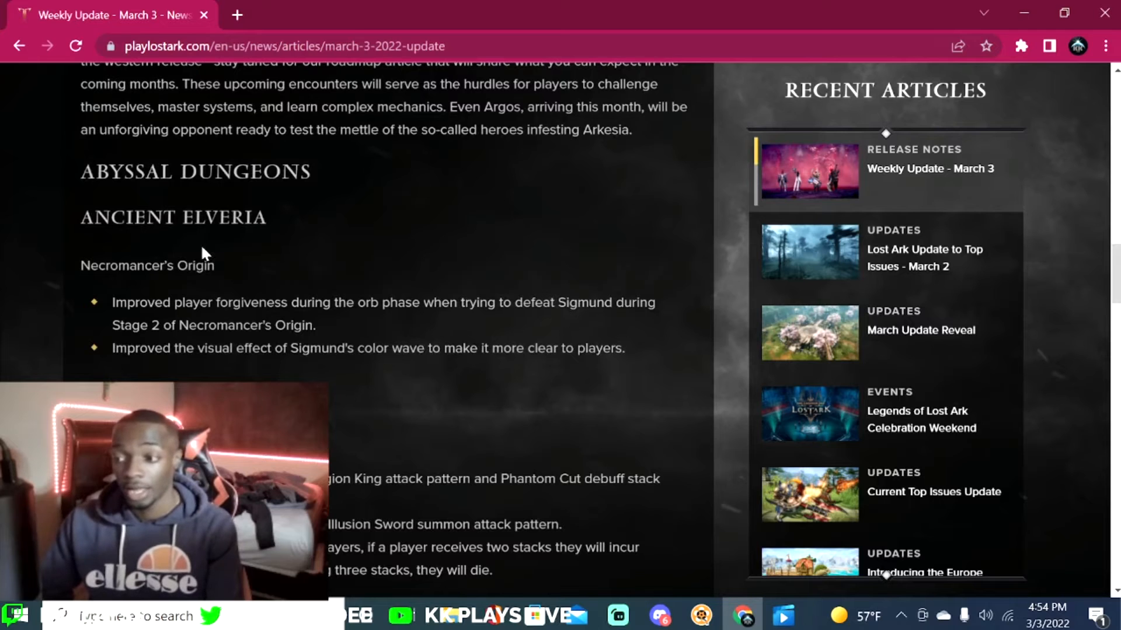
scroll(down, 3)
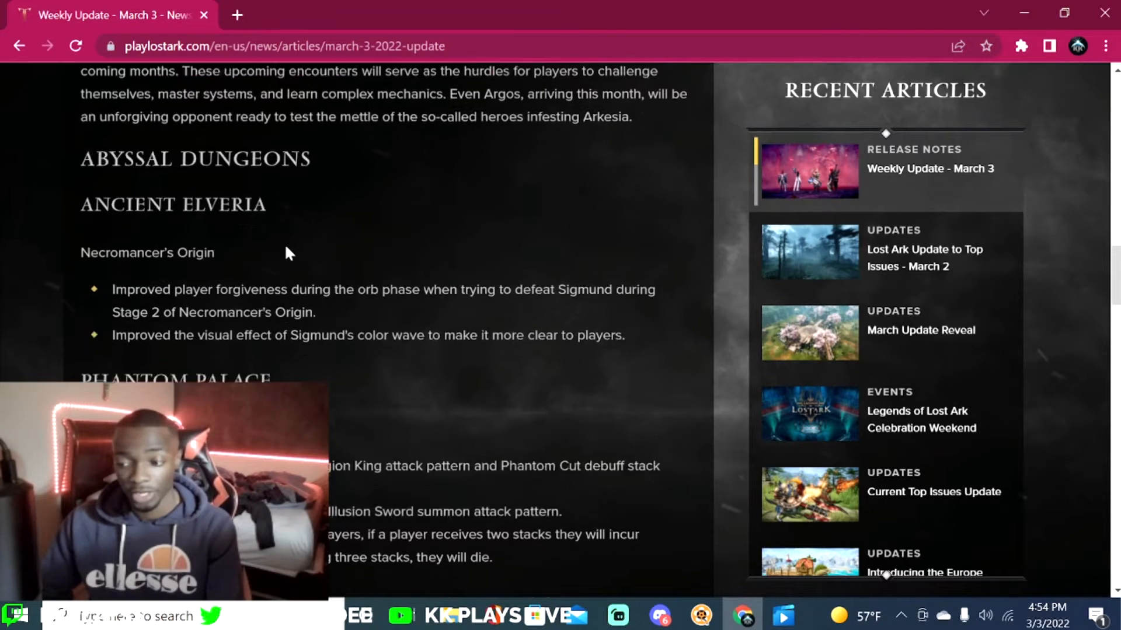
scroll(down, 3)
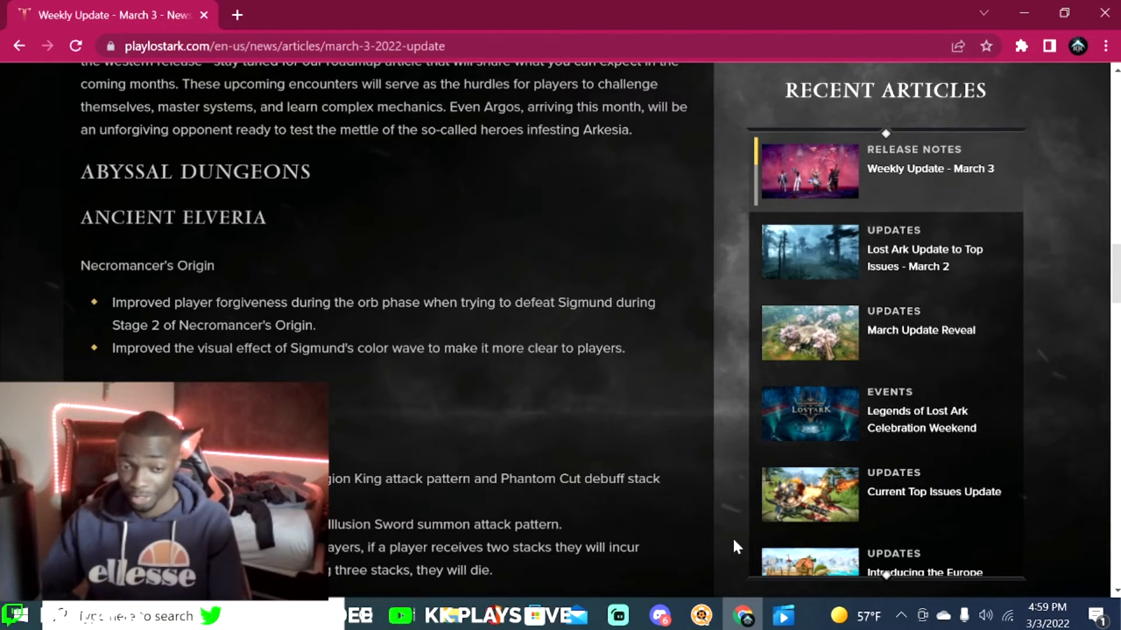
scroll(down, 3)
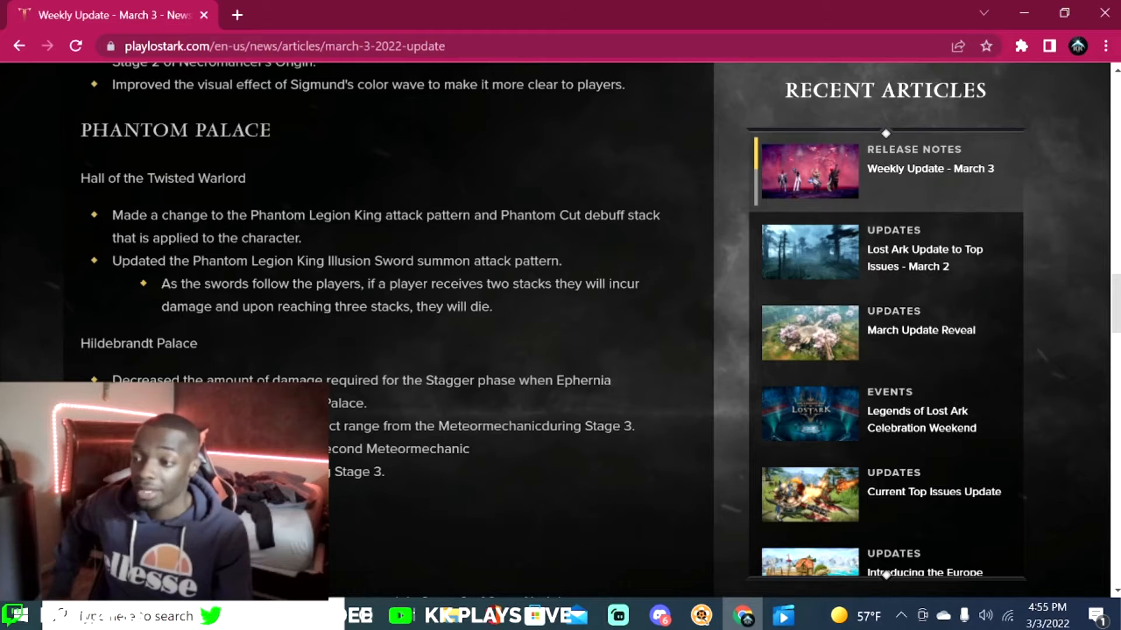
mouse_move(418, 249)
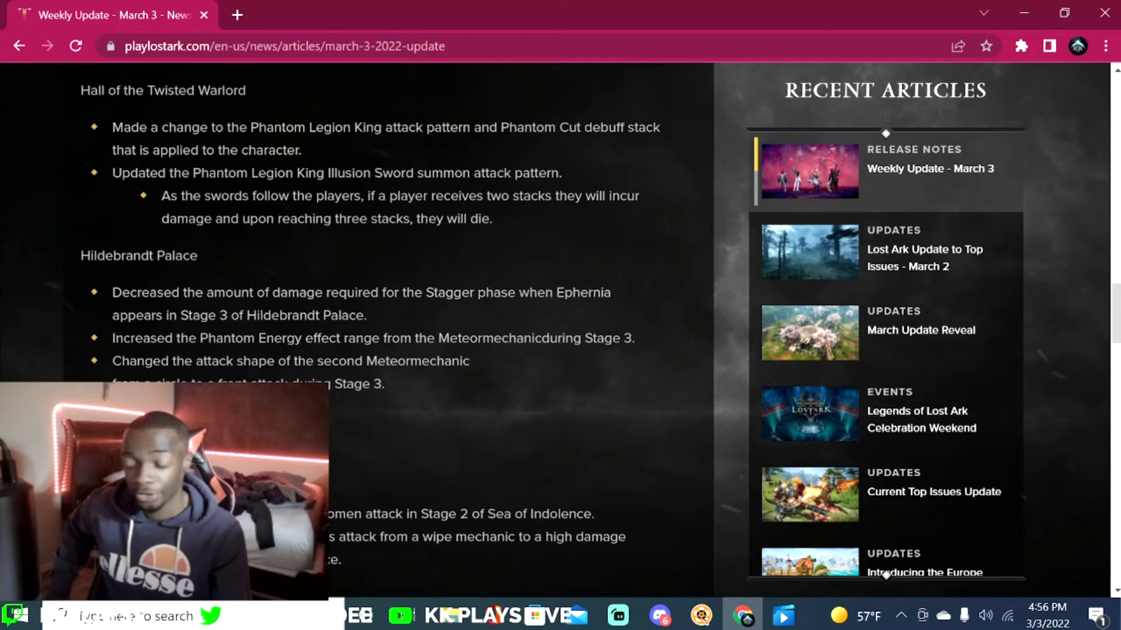
scroll(down, 3)
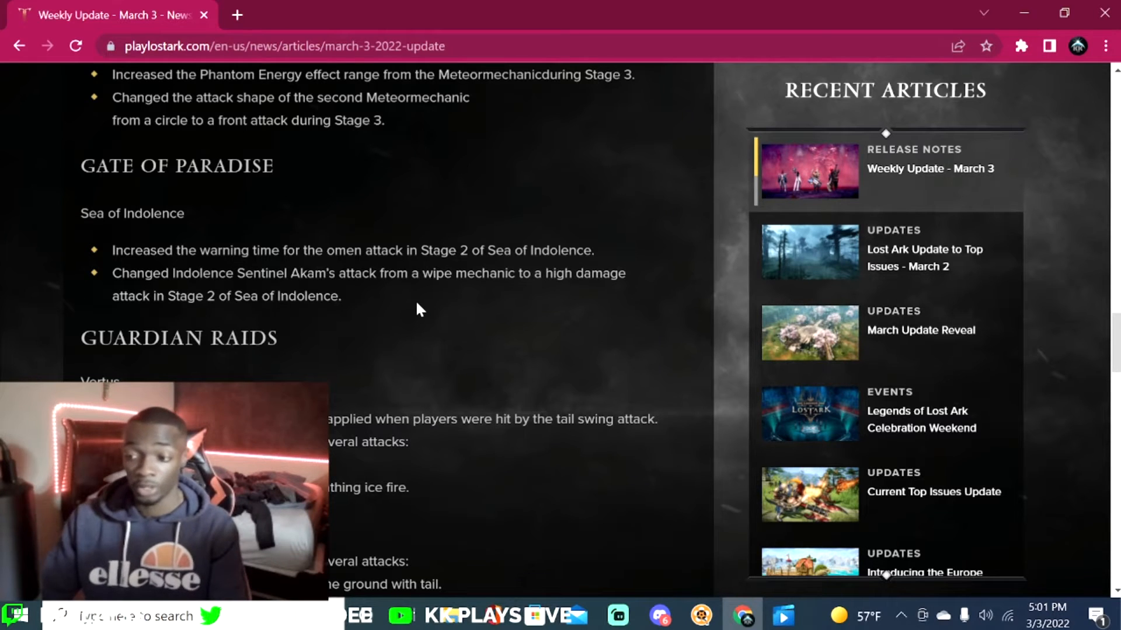
scroll(down, 3)
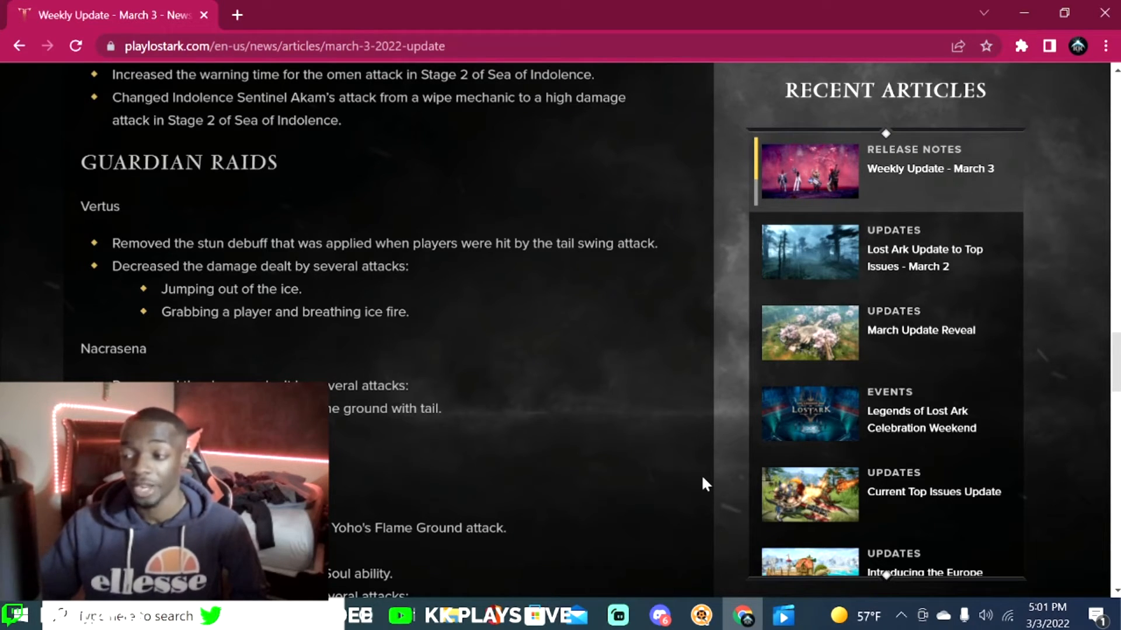
scroll(down, 3)
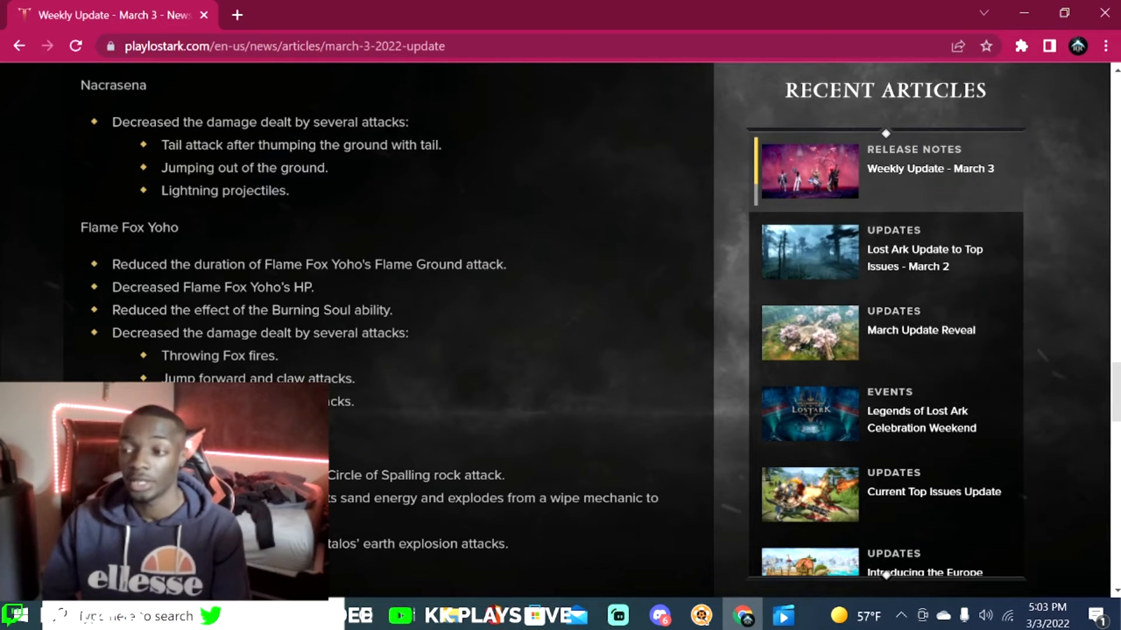
scroll(down, 3)
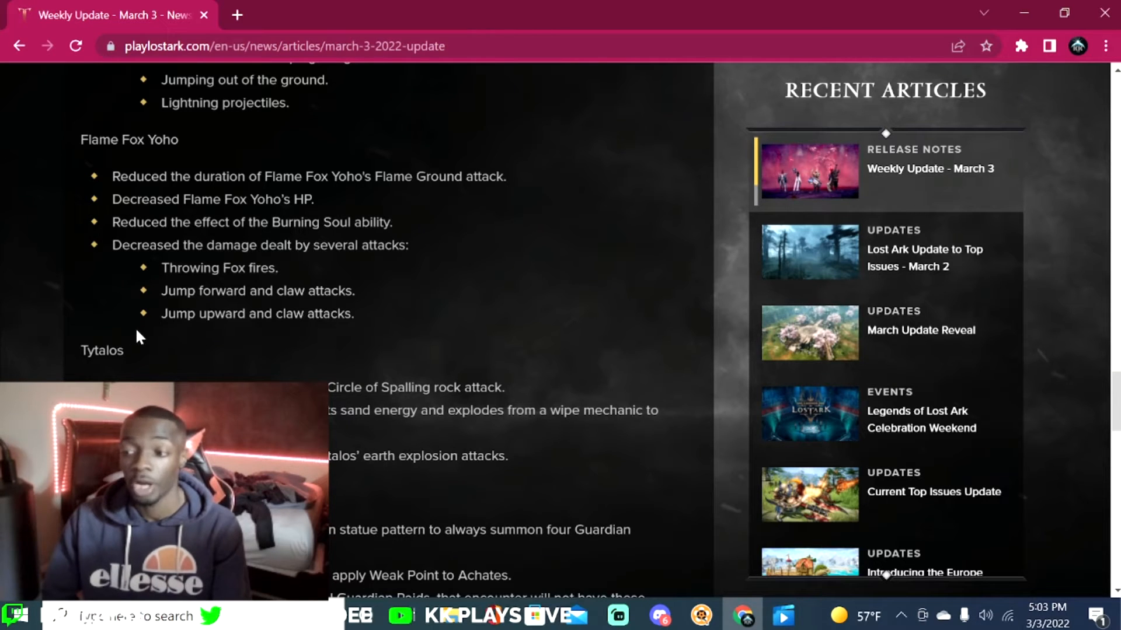
scroll(down, 3)
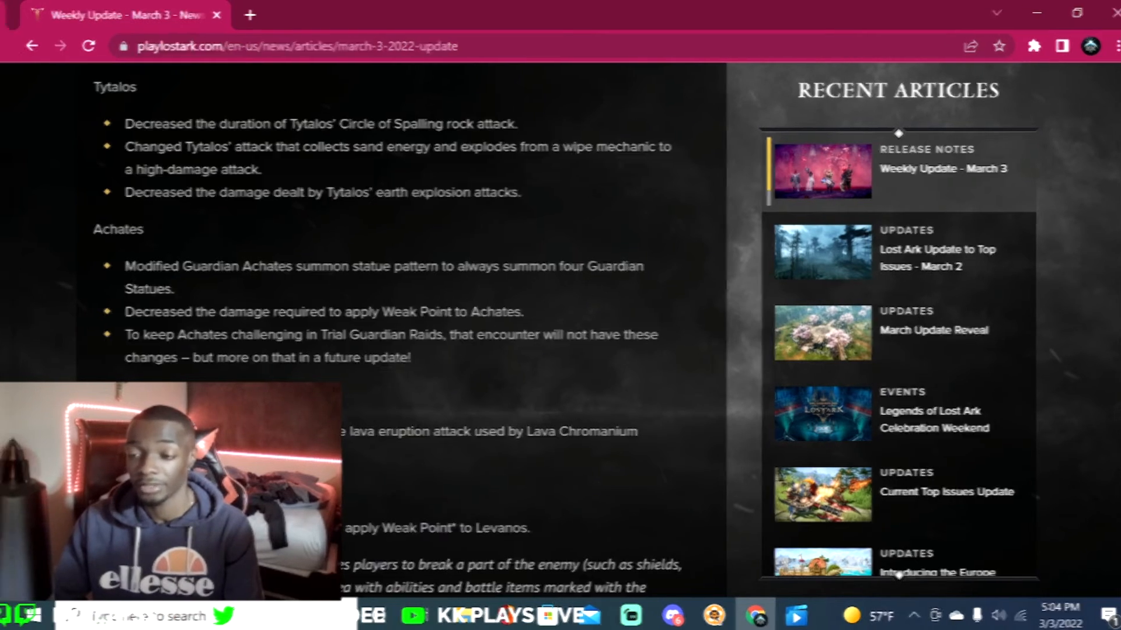
scroll(down, 3)
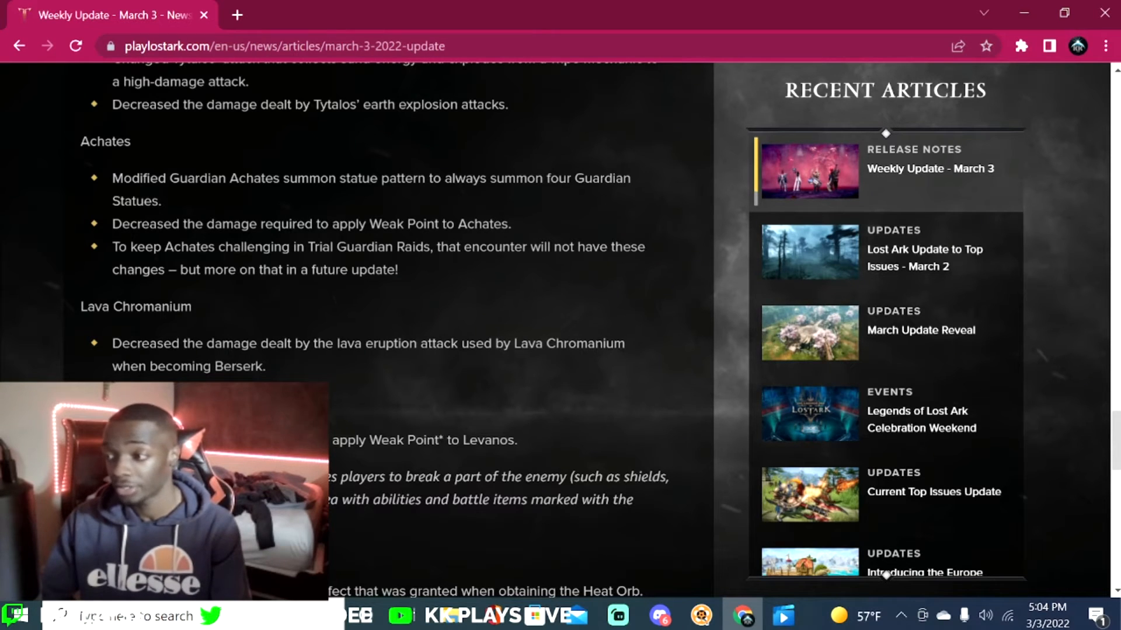
mouse_move(343, 202)
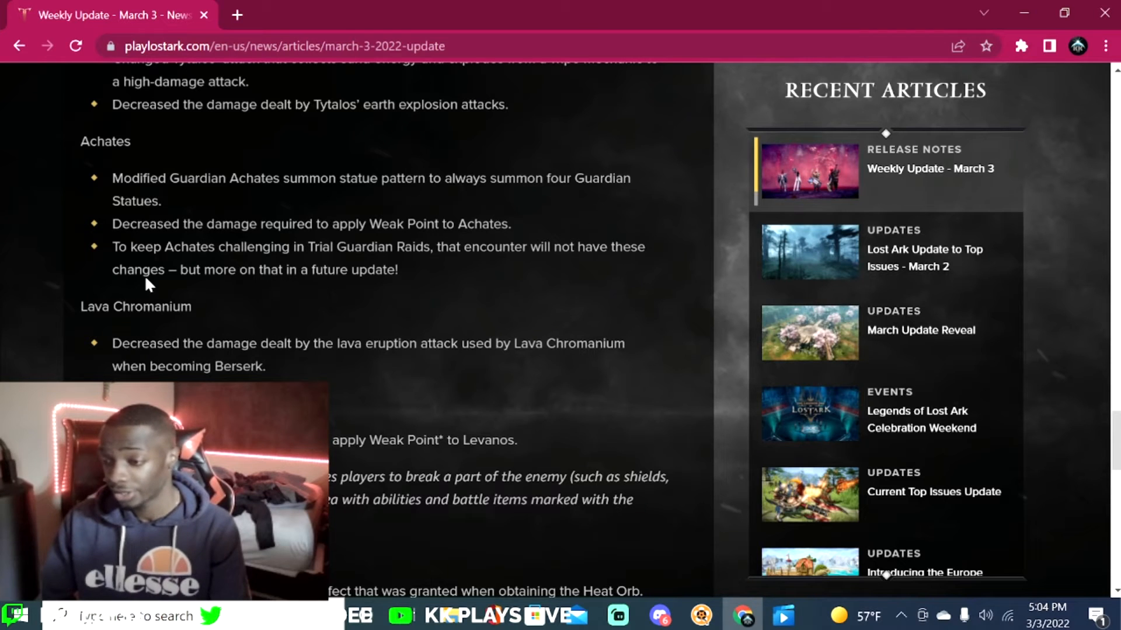
mouse_move(271, 287)
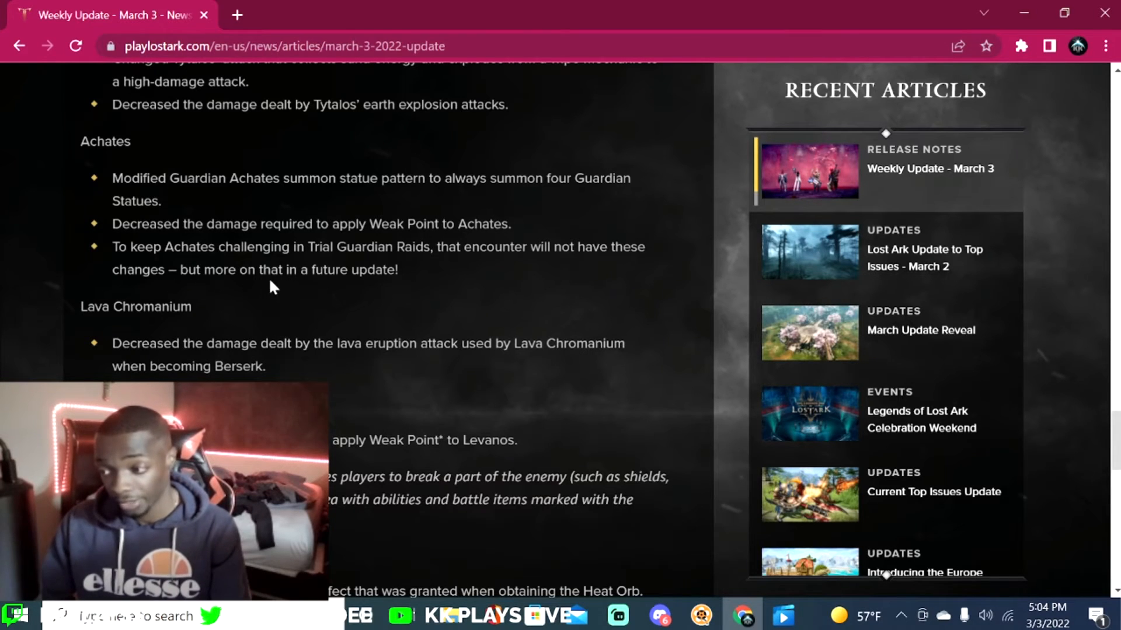
scroll(down, 3)
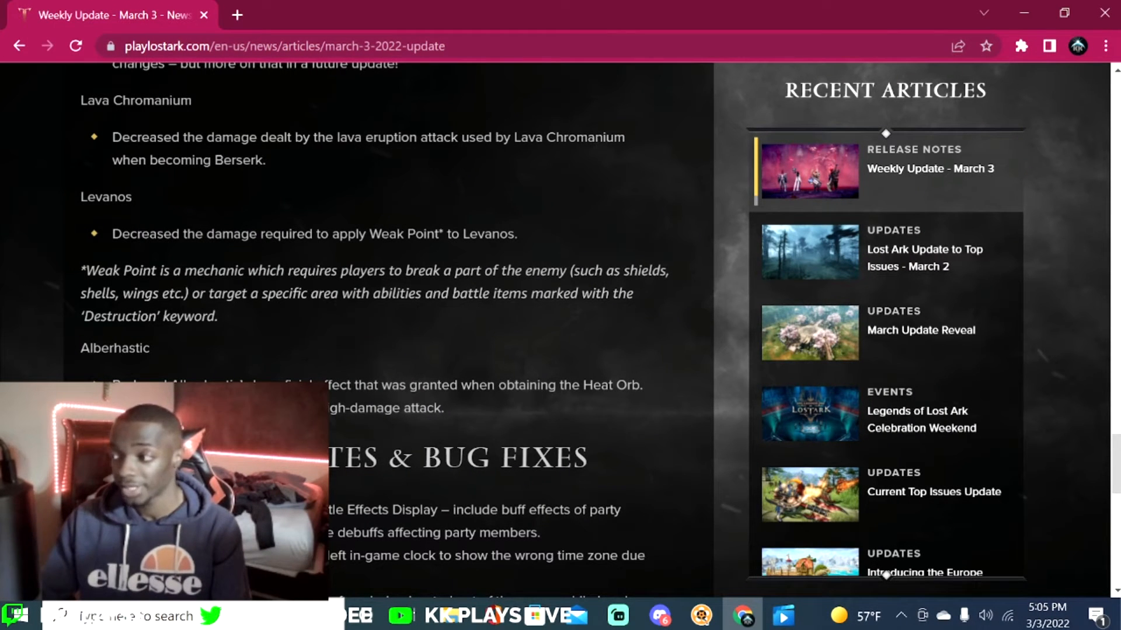
mouse_move(138, 185)
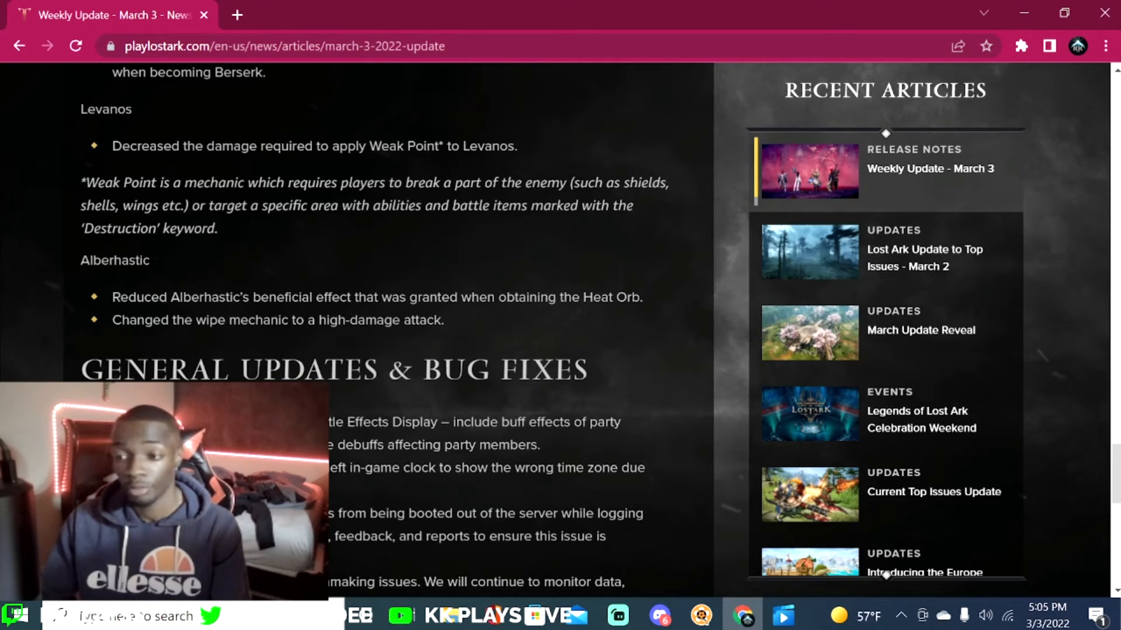
scroll(down, 3)
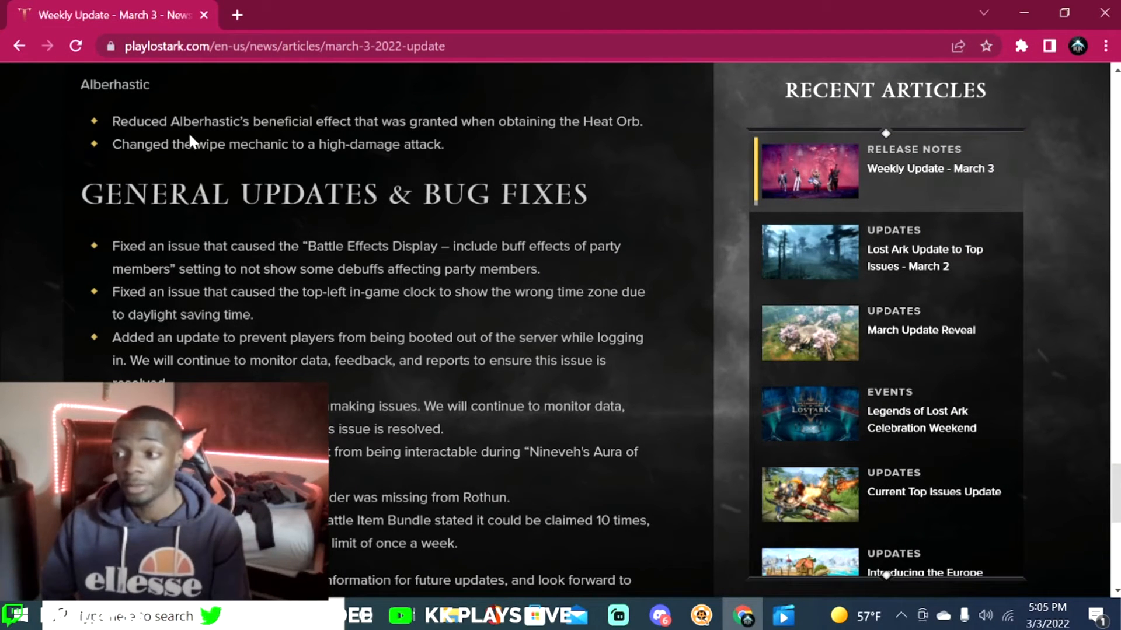
mouse_move(401, 140)
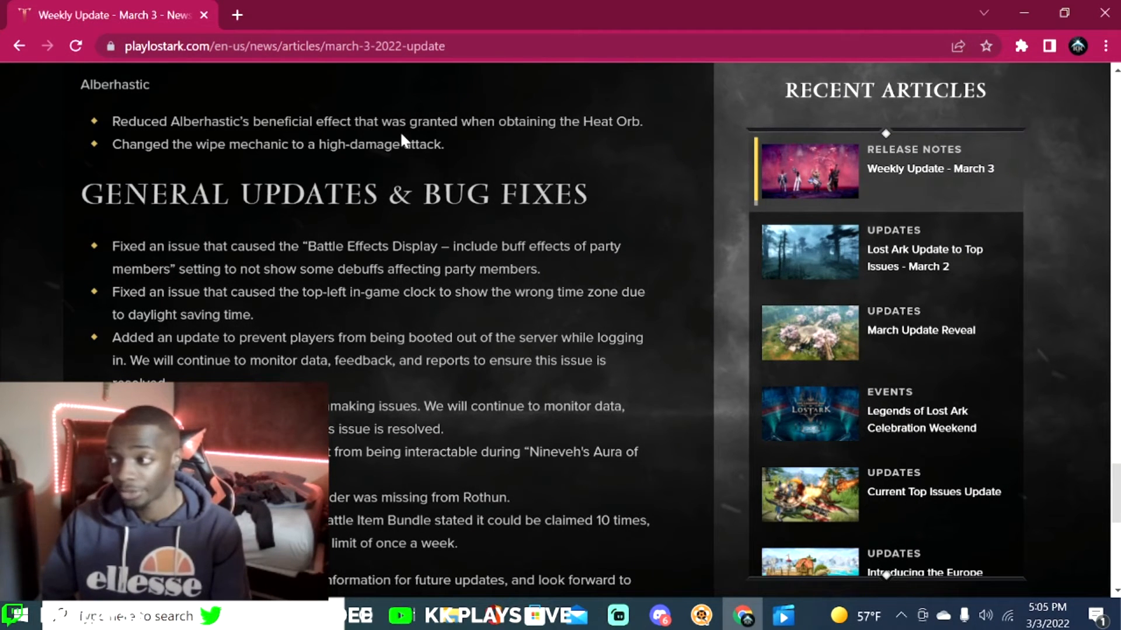
mouse_move(595, 142)
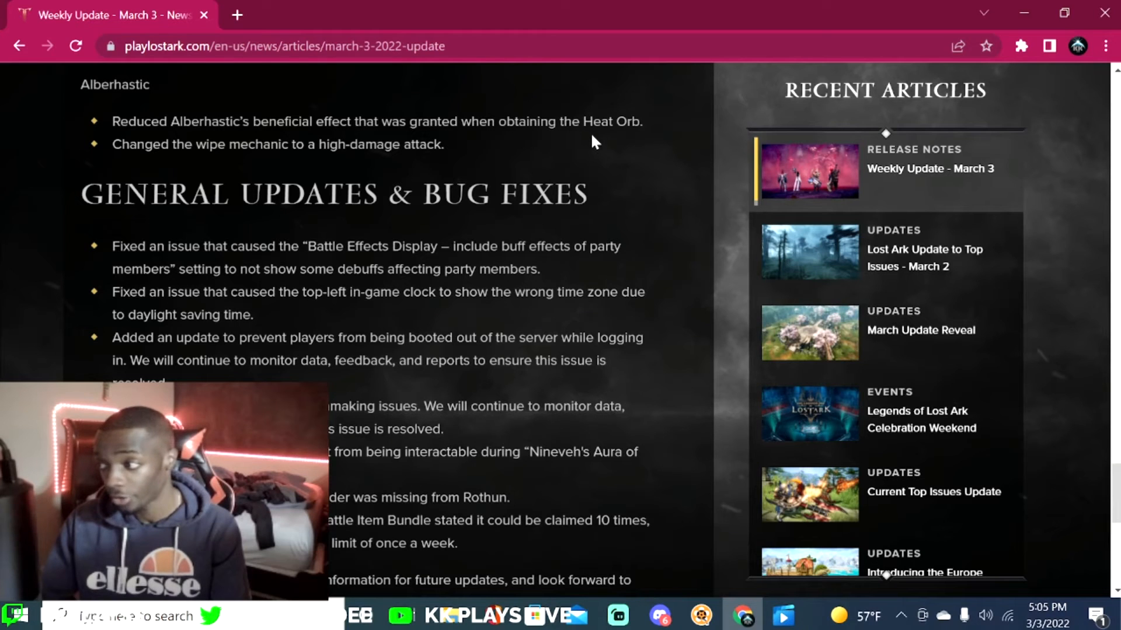
mouse_move(188, 168)
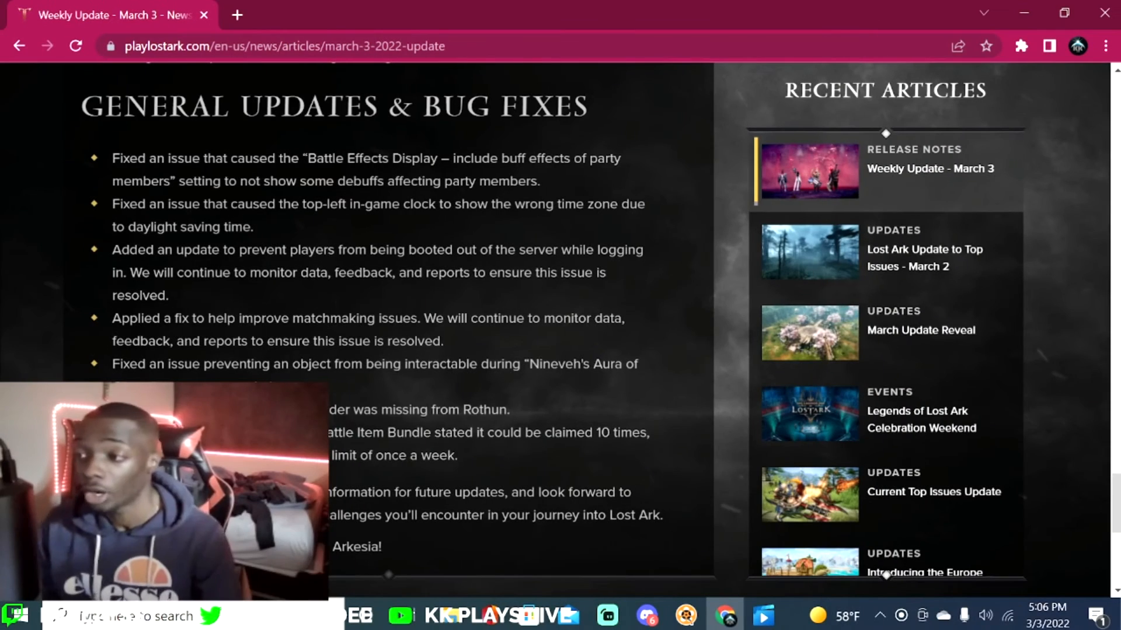
mouse_move(650, 166)
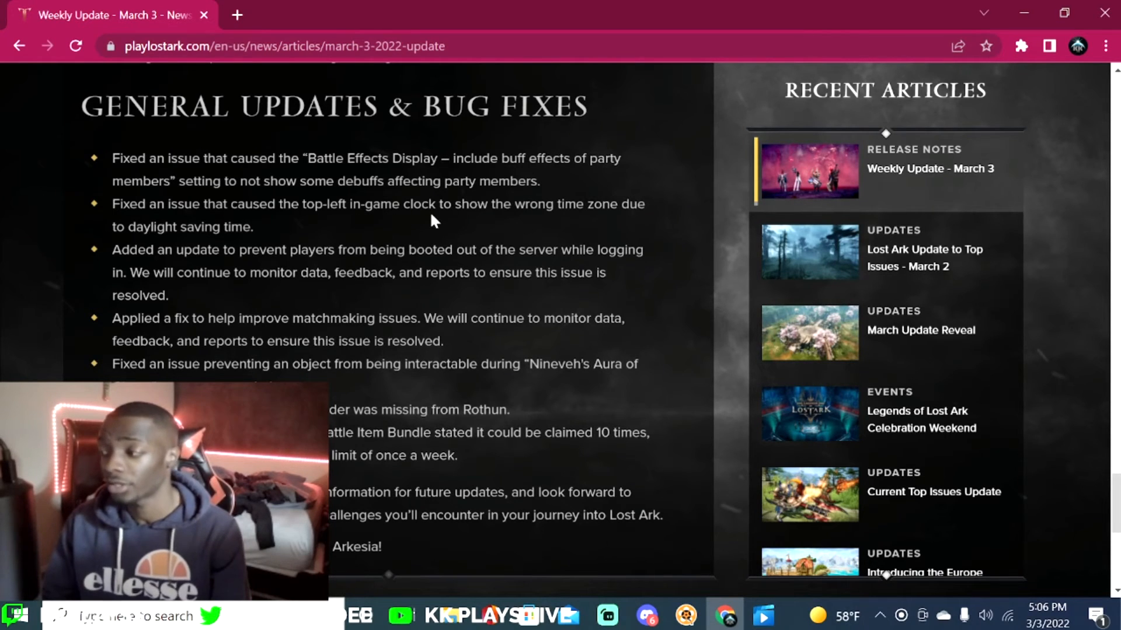
mouse_move(128, 267)
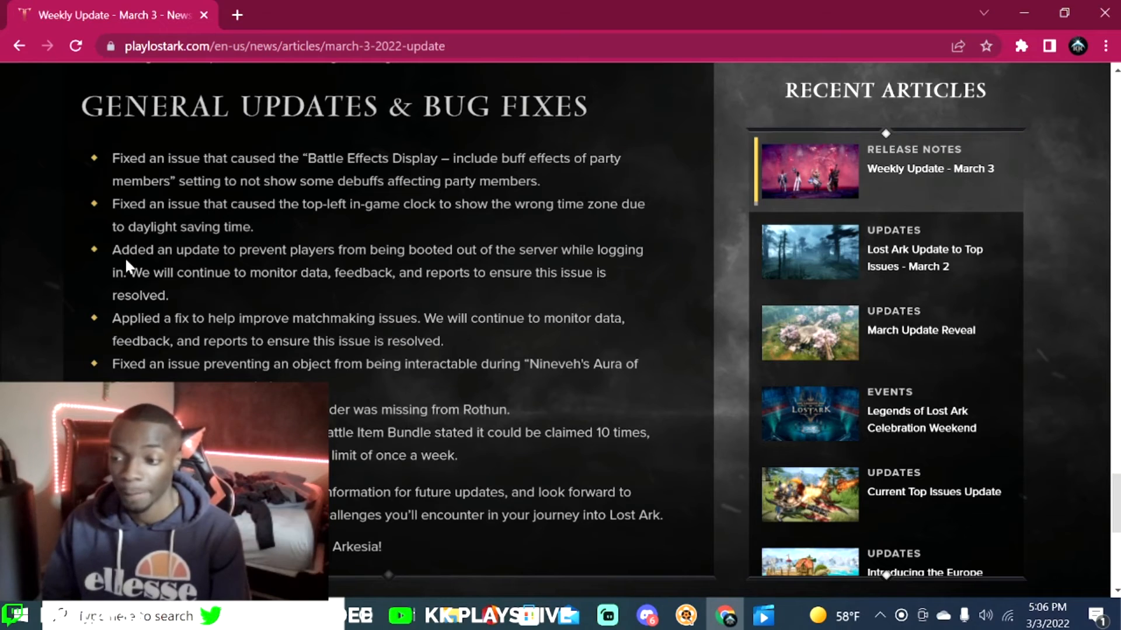
mouse_move(364, 270)
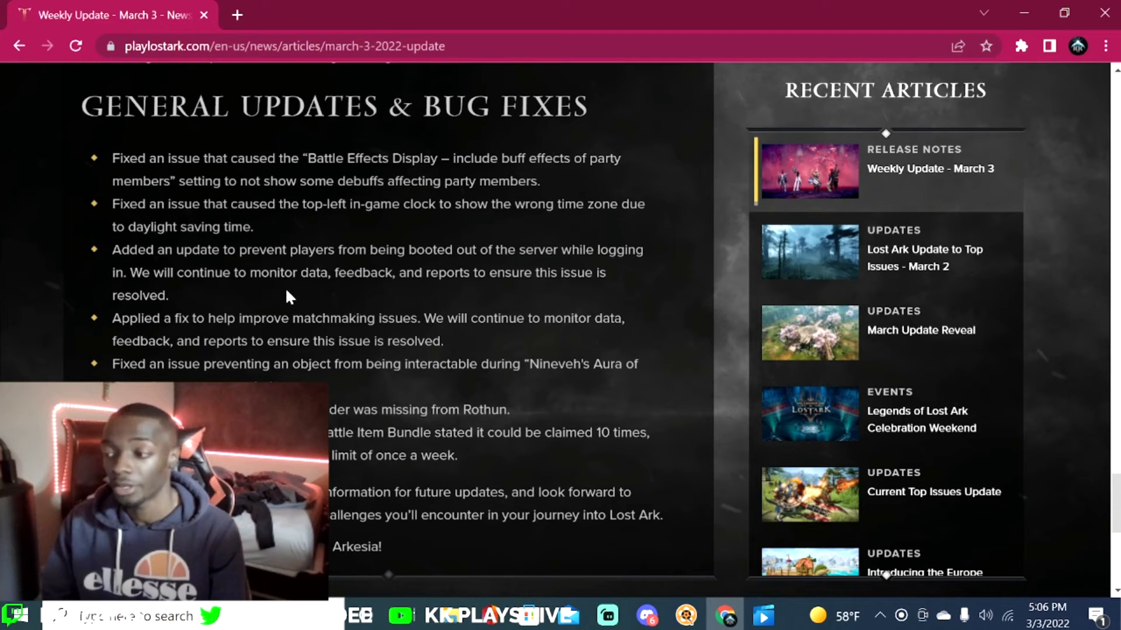
mouse_move(565, 313)
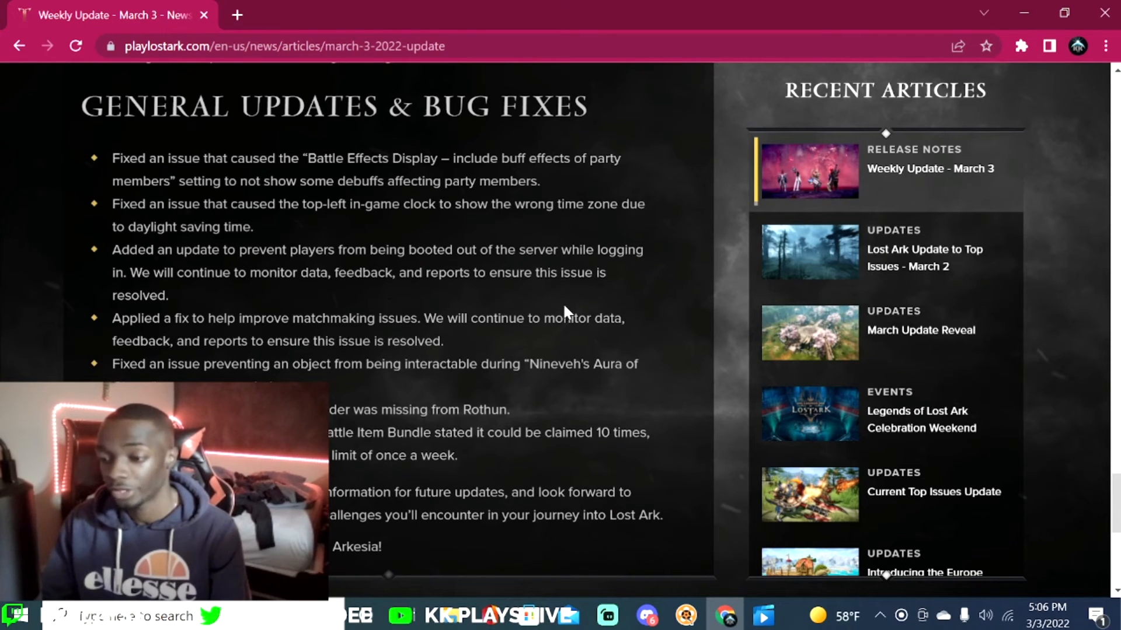